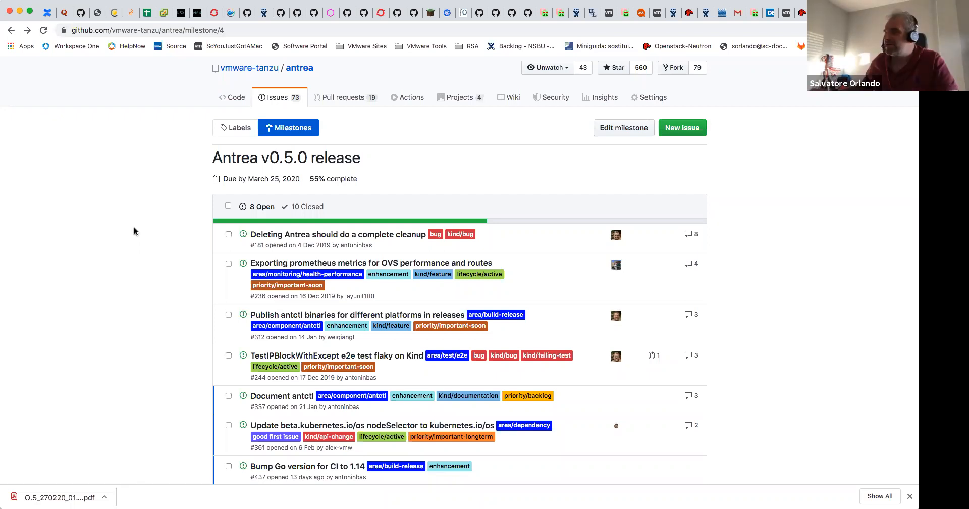
# Step: Scroll the Antrea v0.5.0 milestone page down to the namespace deletion bug, the last open issue
pyautogui.scroll(-3)
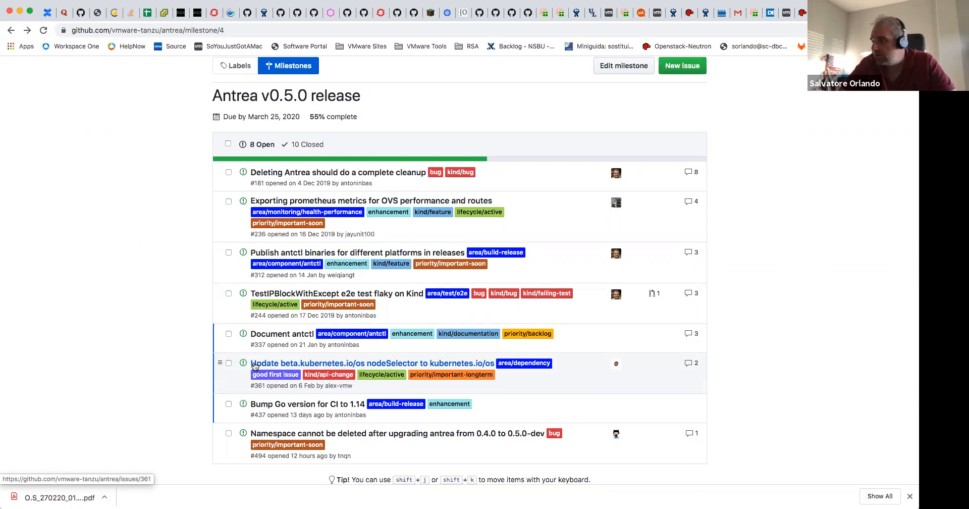
pyautogui.moveTo(276, 473)
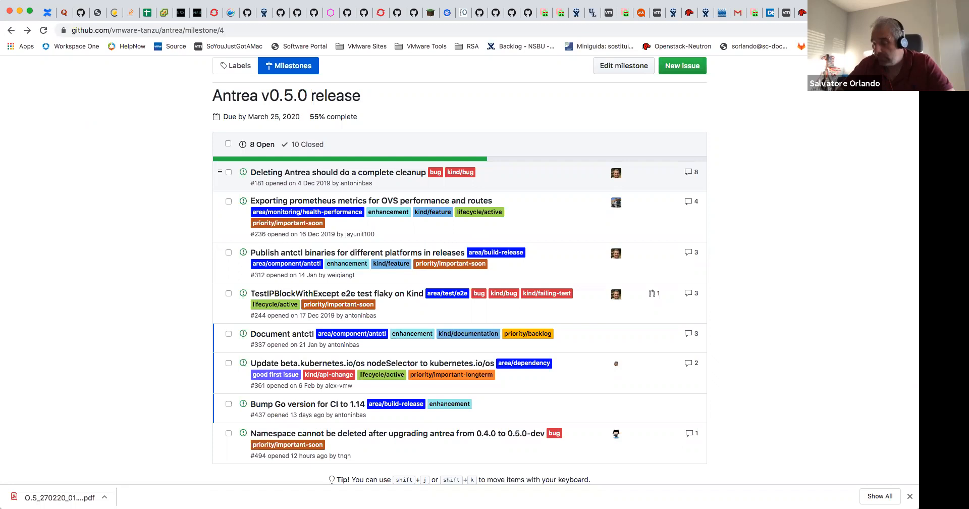
pyautogui.click(887, 12)
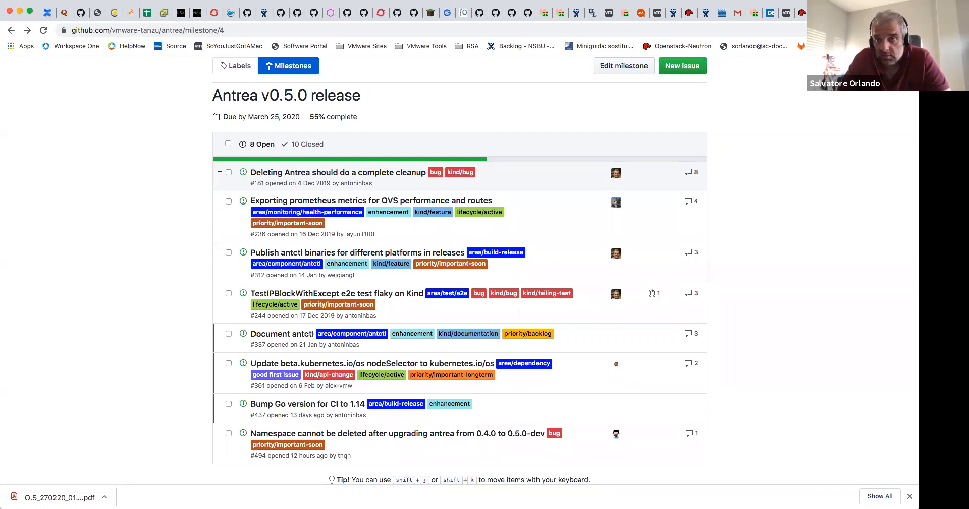
pyautogui.moveTo(380, 446)
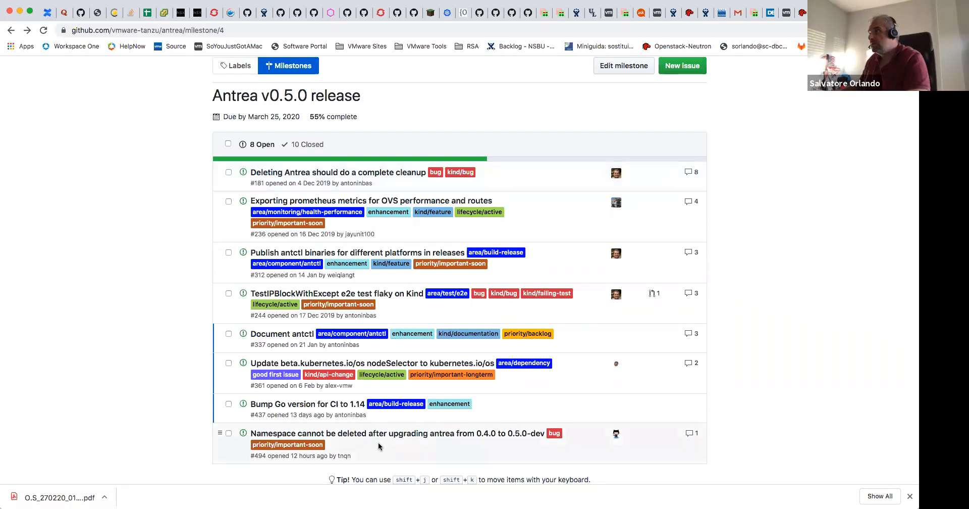